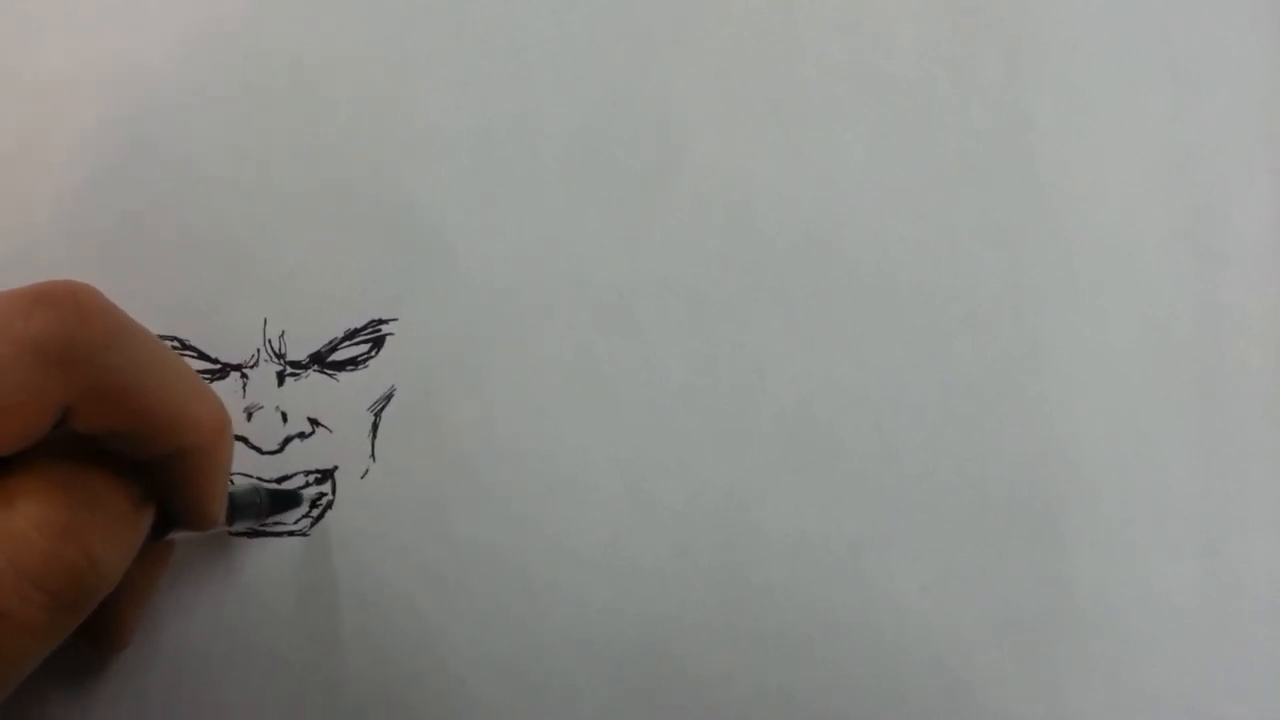
{"action": "left_click_drag", "start_coordinate": [300, 490], "coordinate": [240, 510]}
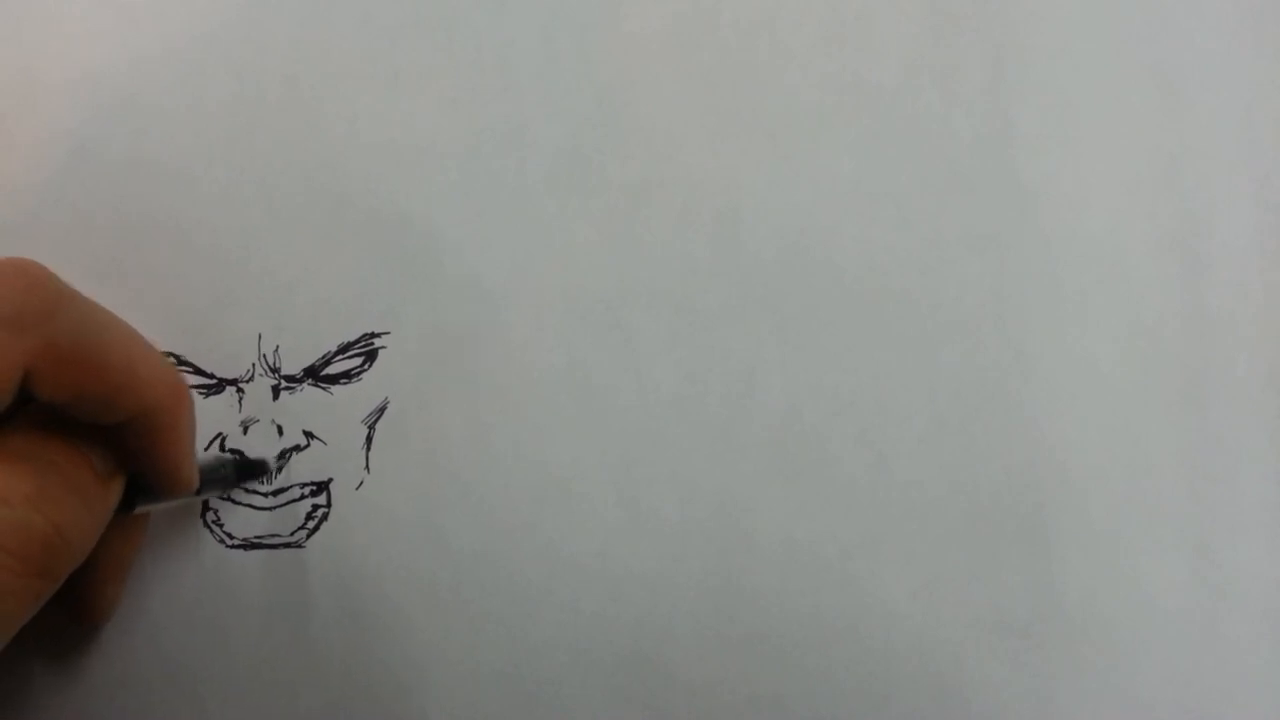
{"action": "left_click_drag", "start_coordinate": [260, 470], "coordinate": [240, 460]}
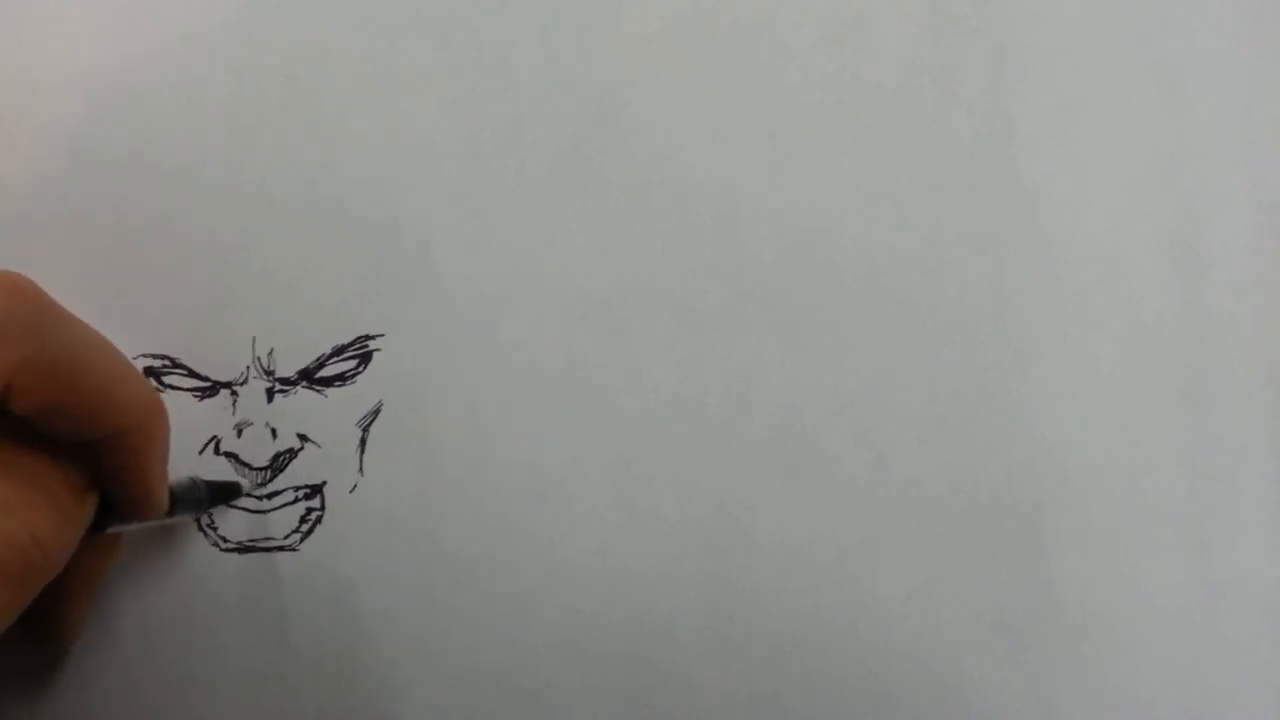